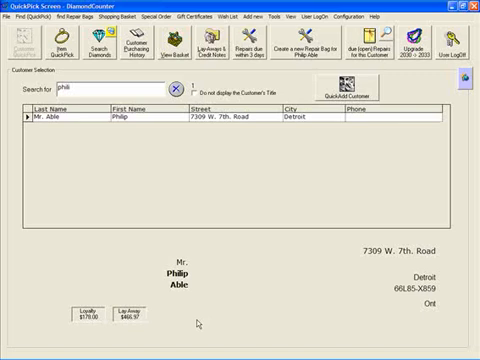
pyautogui.moveTo(165, 277)
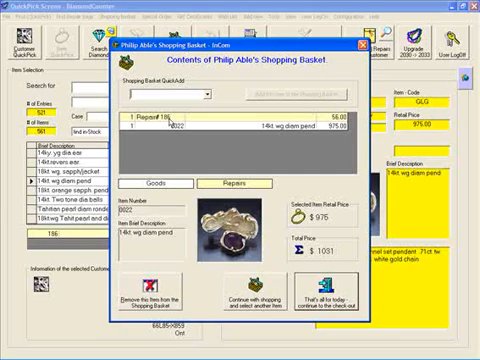
pyautogui.moveTo(272, 250)
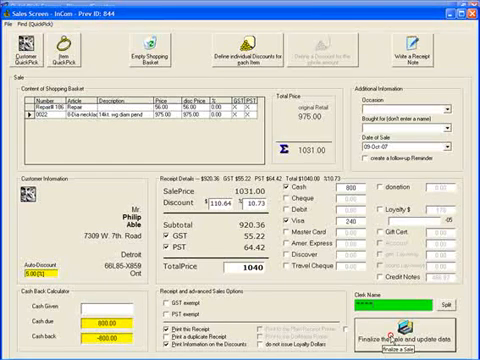
pyautogui.click(426, 318)
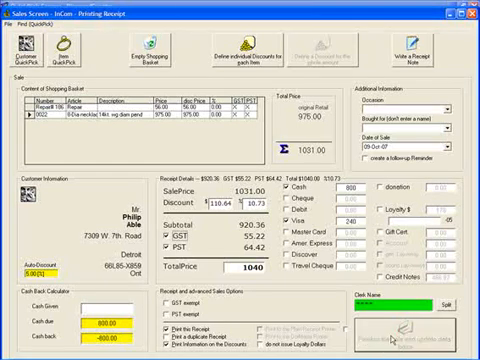